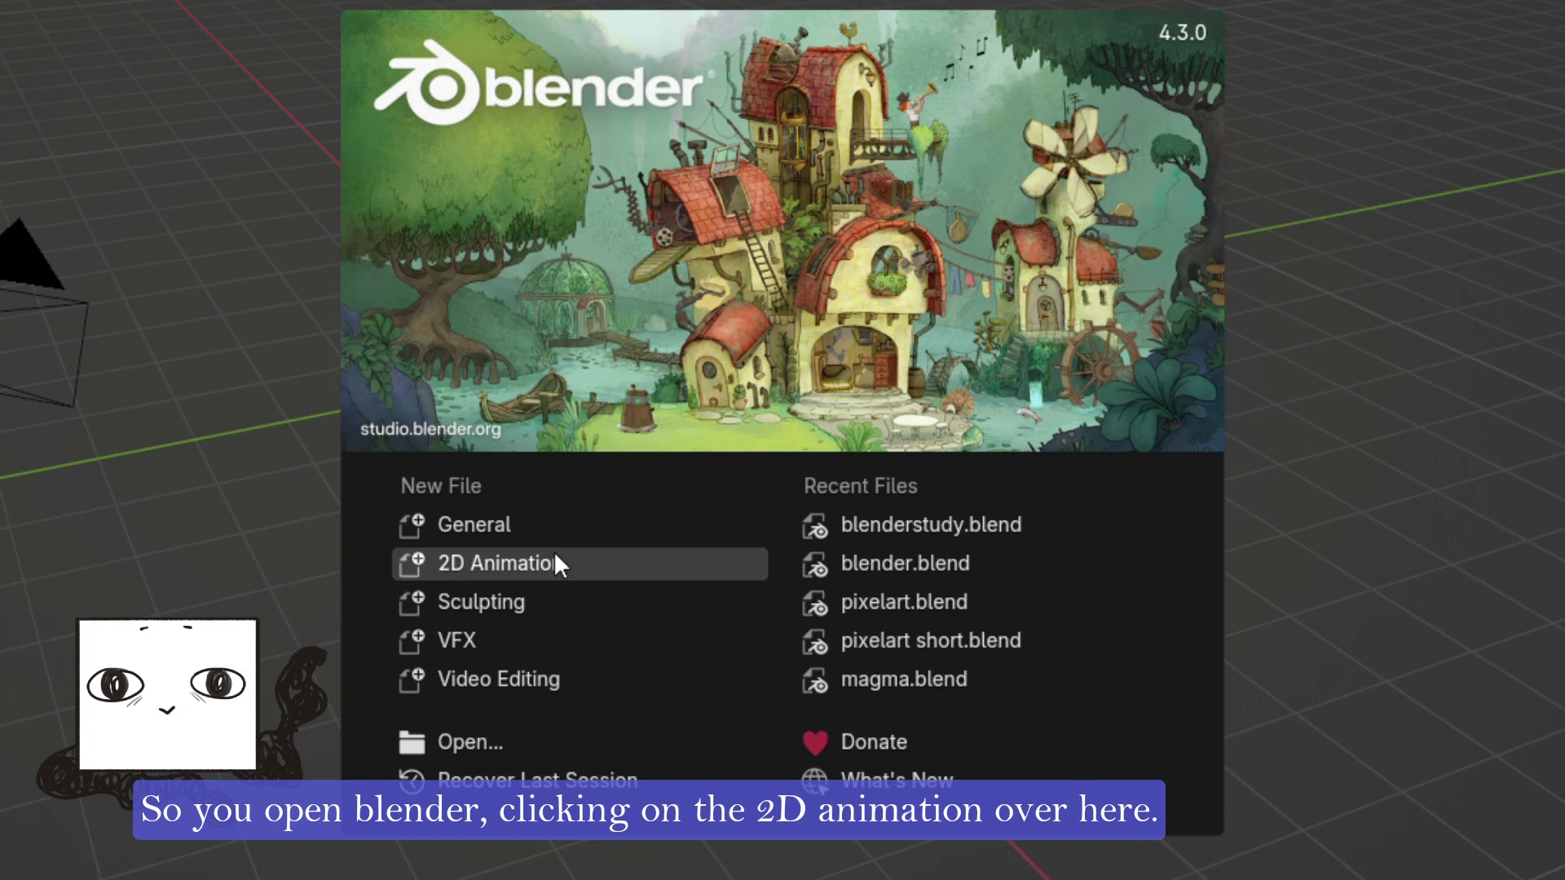
Start a new 2D Animation file from the splash screen.
click(494, 563)
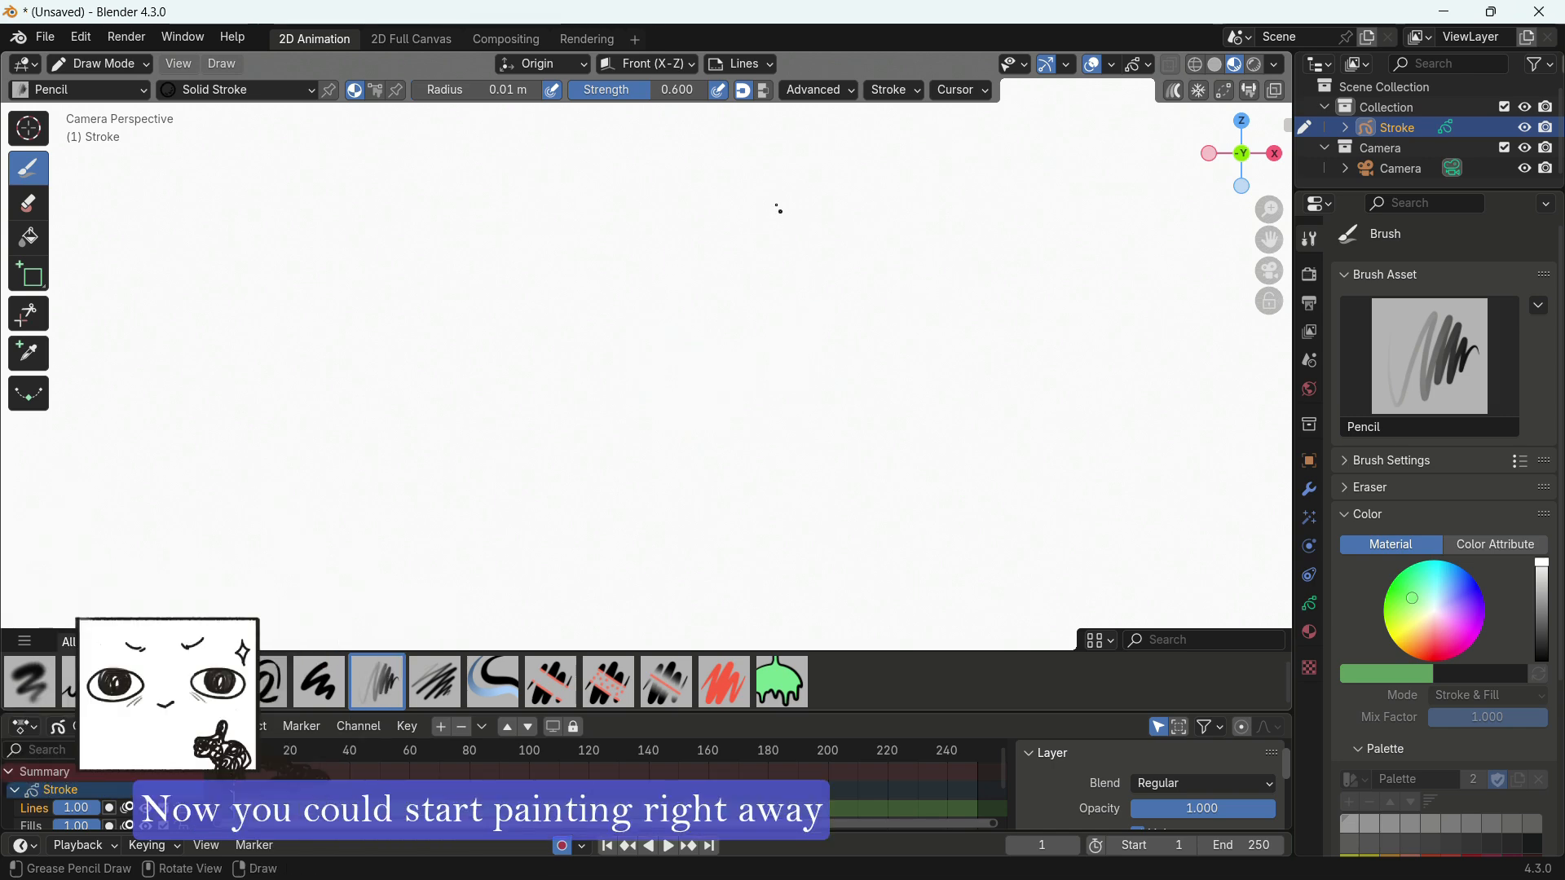
Draw purple test strokes and show the stroke object's Lines and Fills layers.
click(1428, 353)
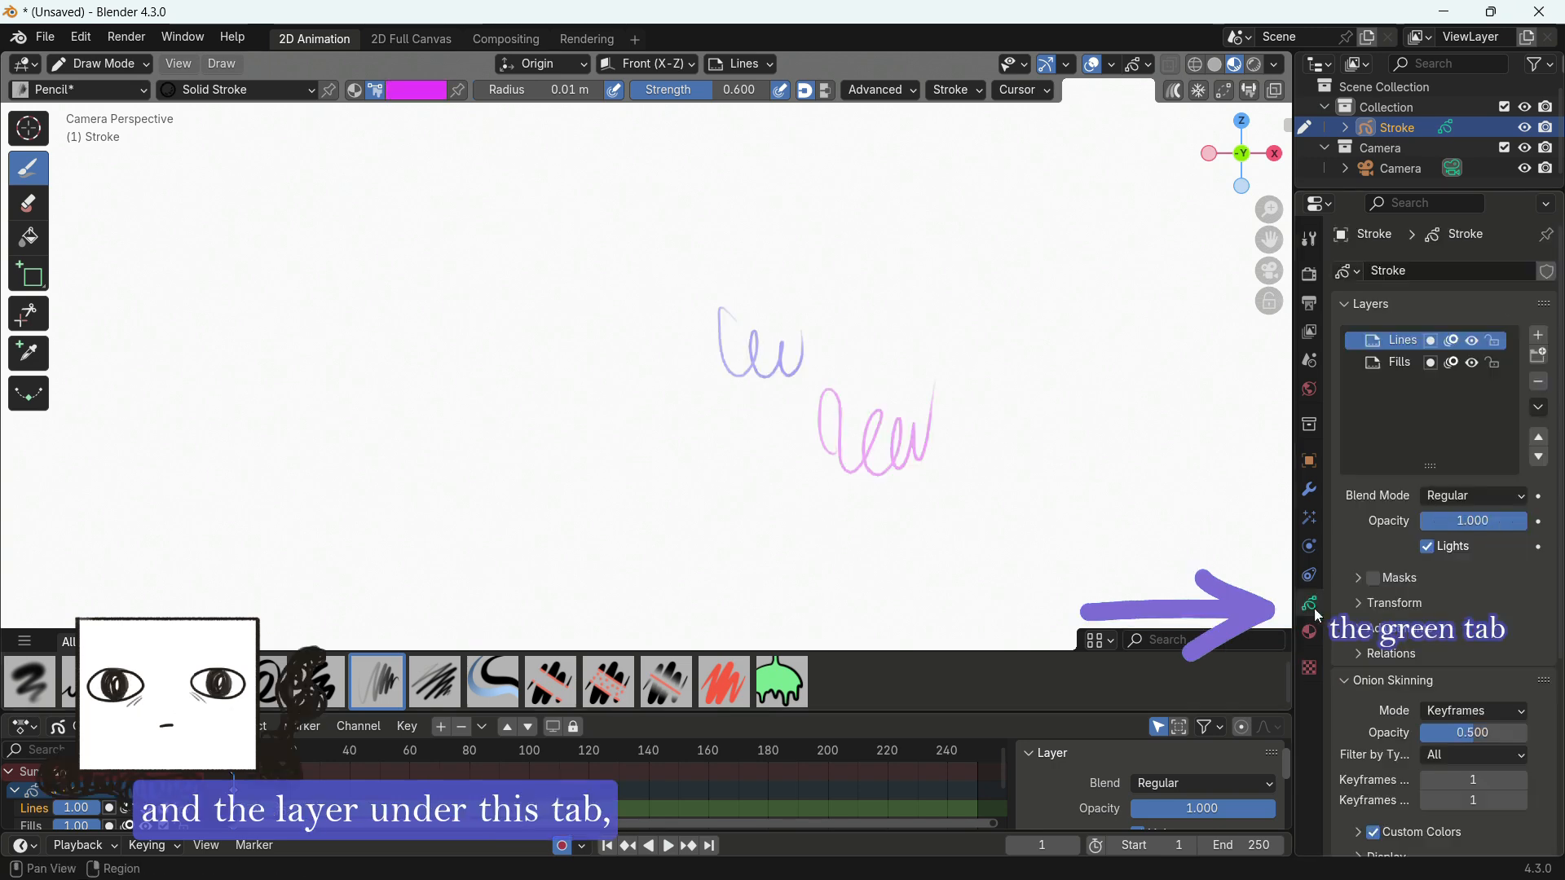
click(1399, 362)
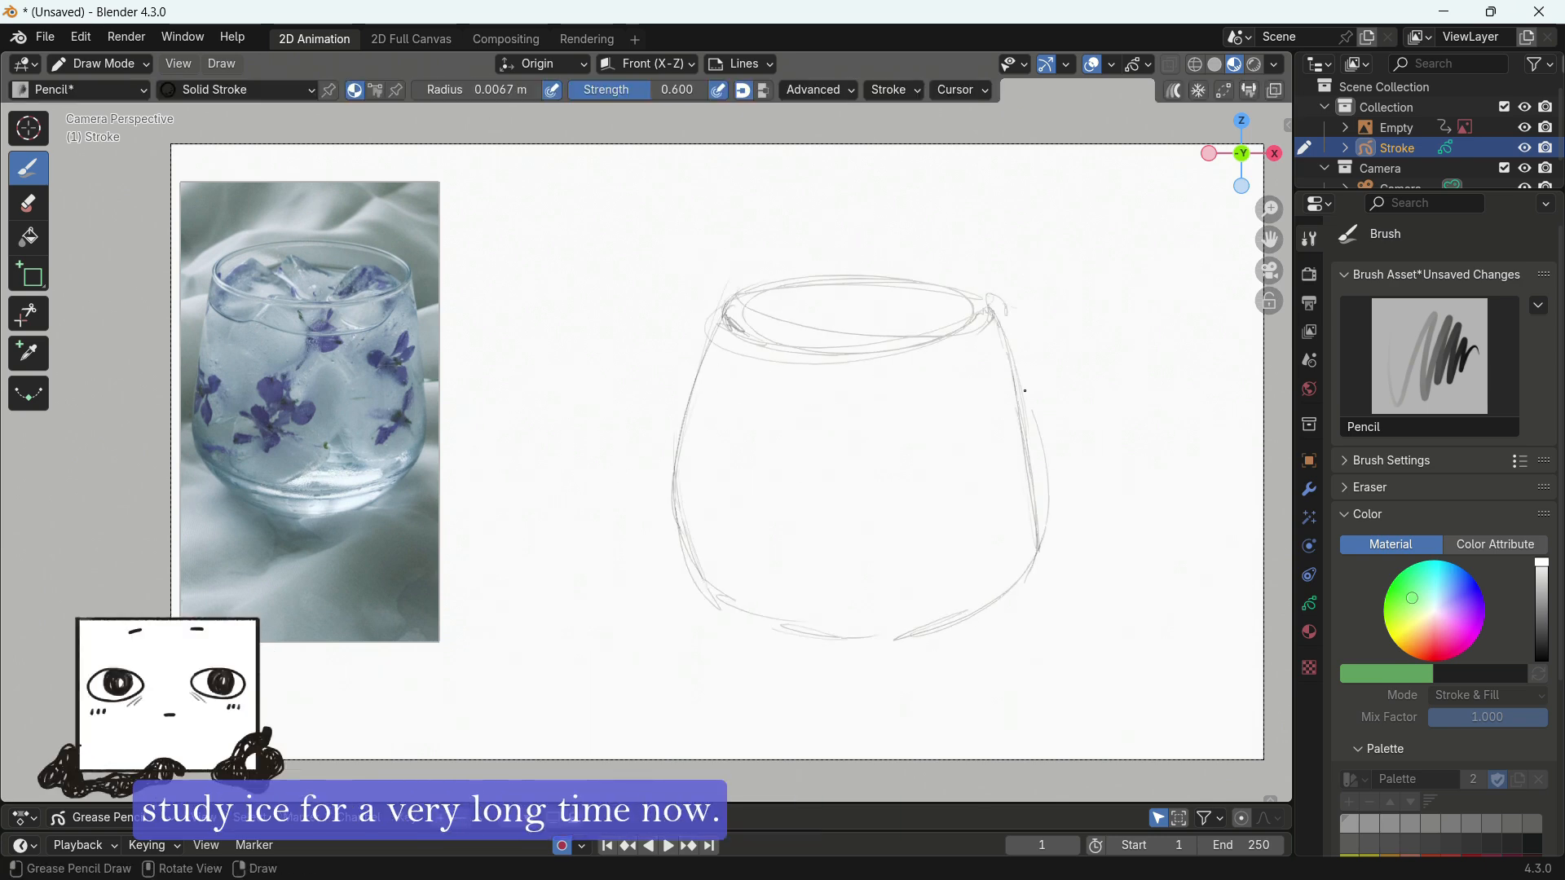
Save the glass sketch as a .blend file into the D:\Art projects\study folder.
click(98, 64)
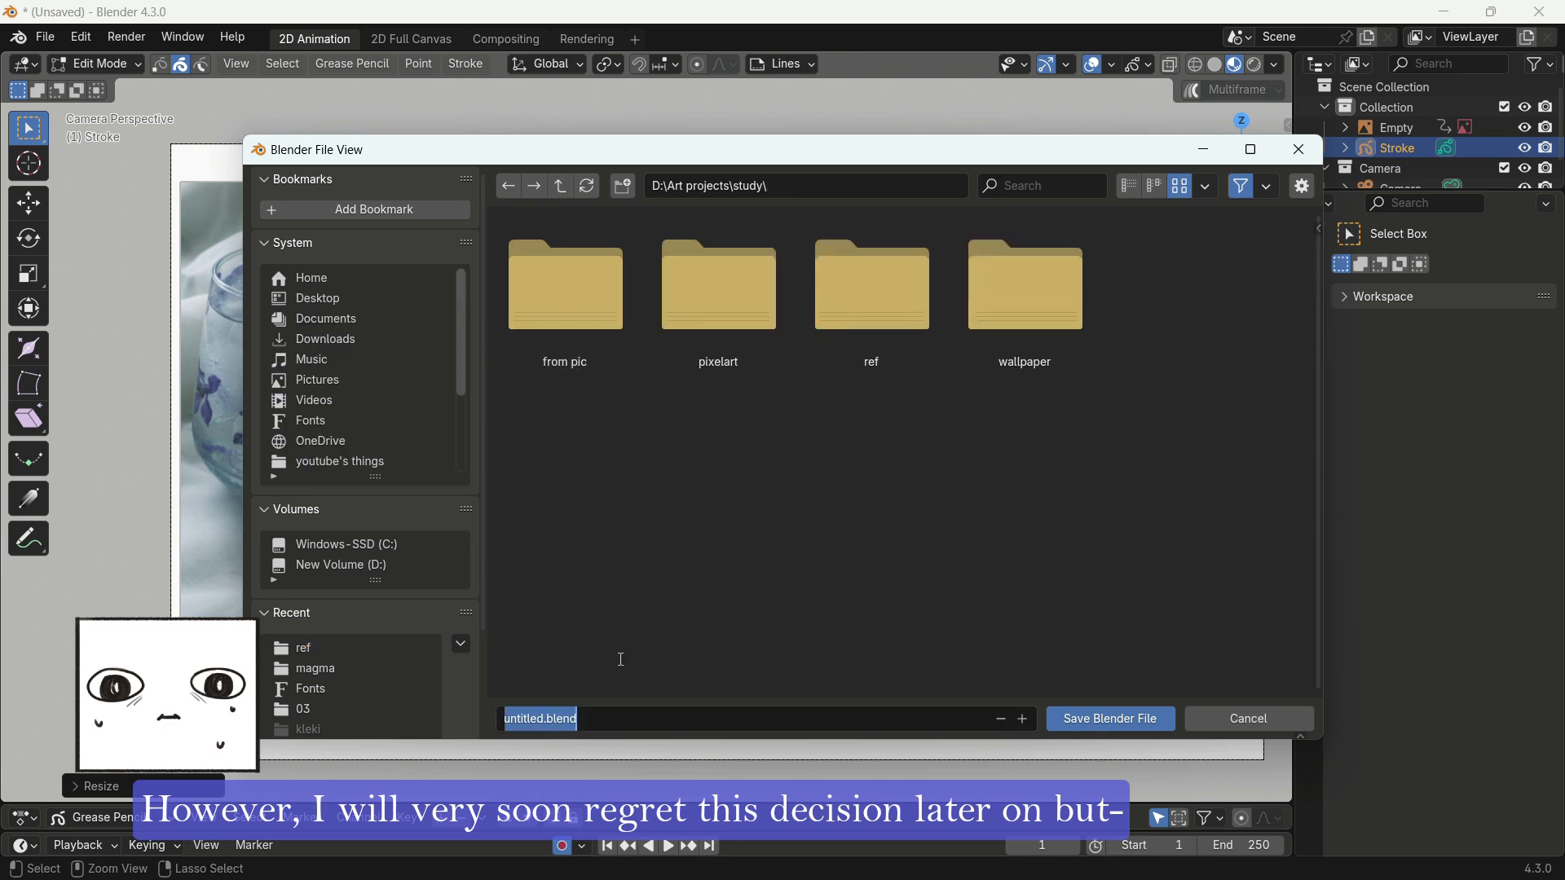
click(1108, 719)
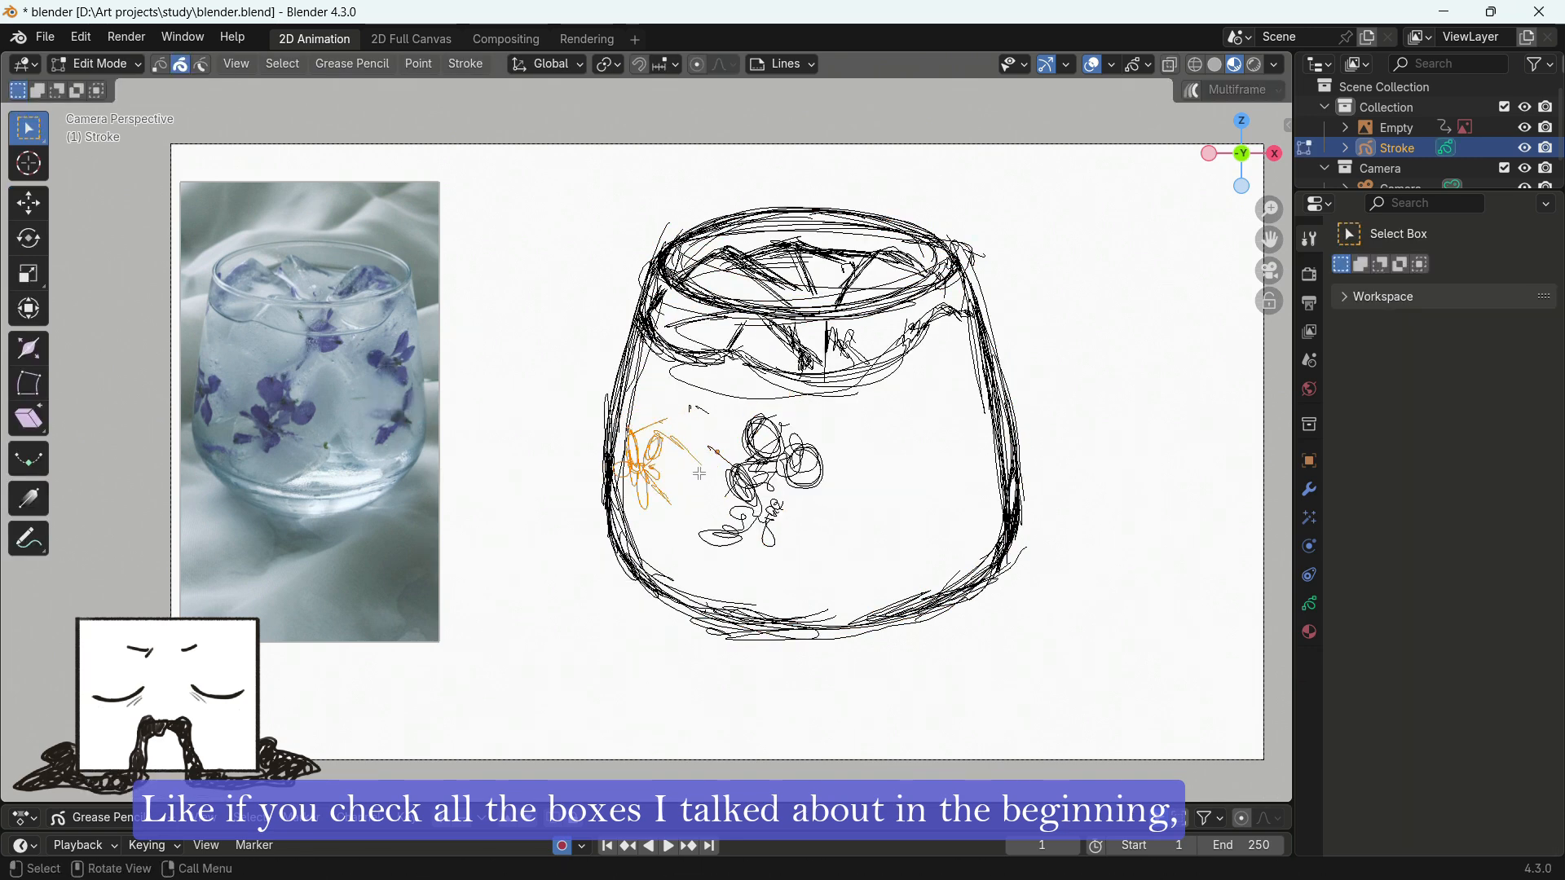
Trace the glass in dark strokes and scribble rough flower shapes inside it.
click(95, 64)
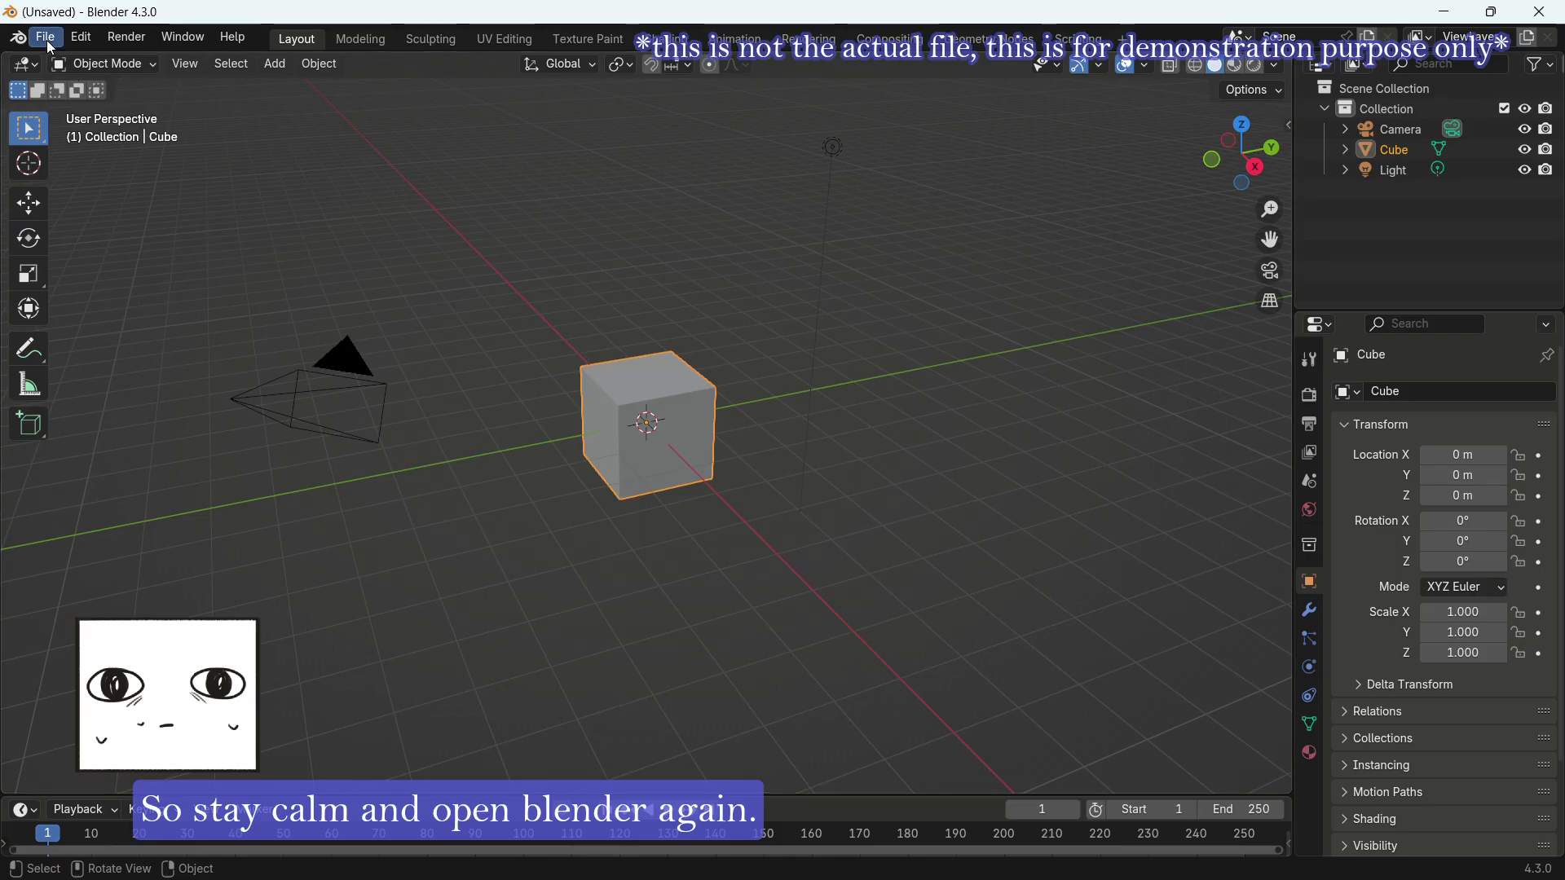
Recover the newest autosave from Temp to bring back the glass painting.
click(45, 37)
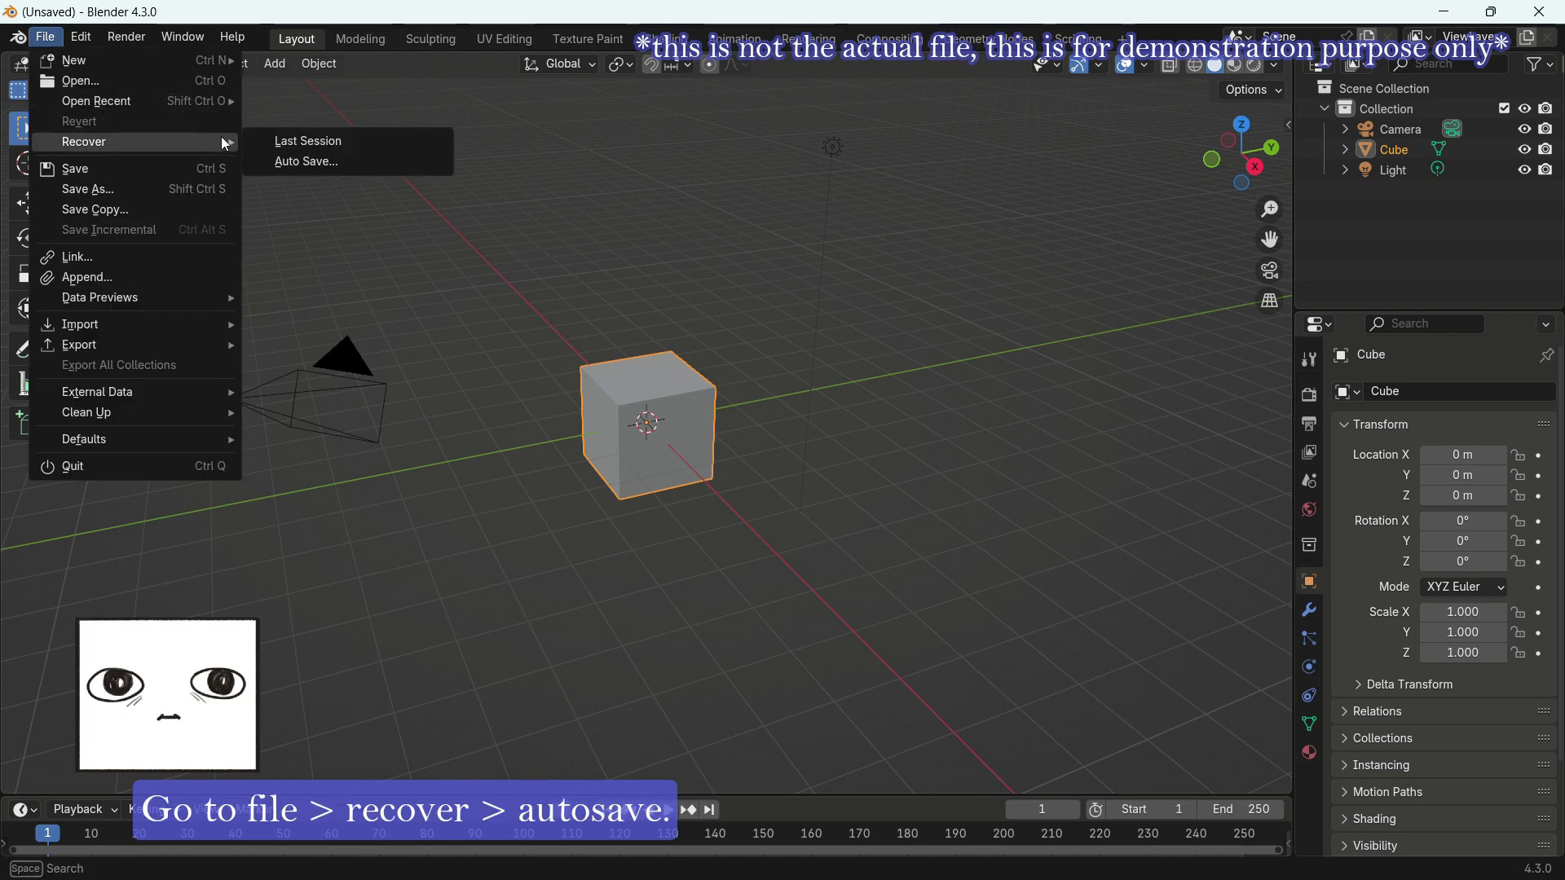
click(305, 162)
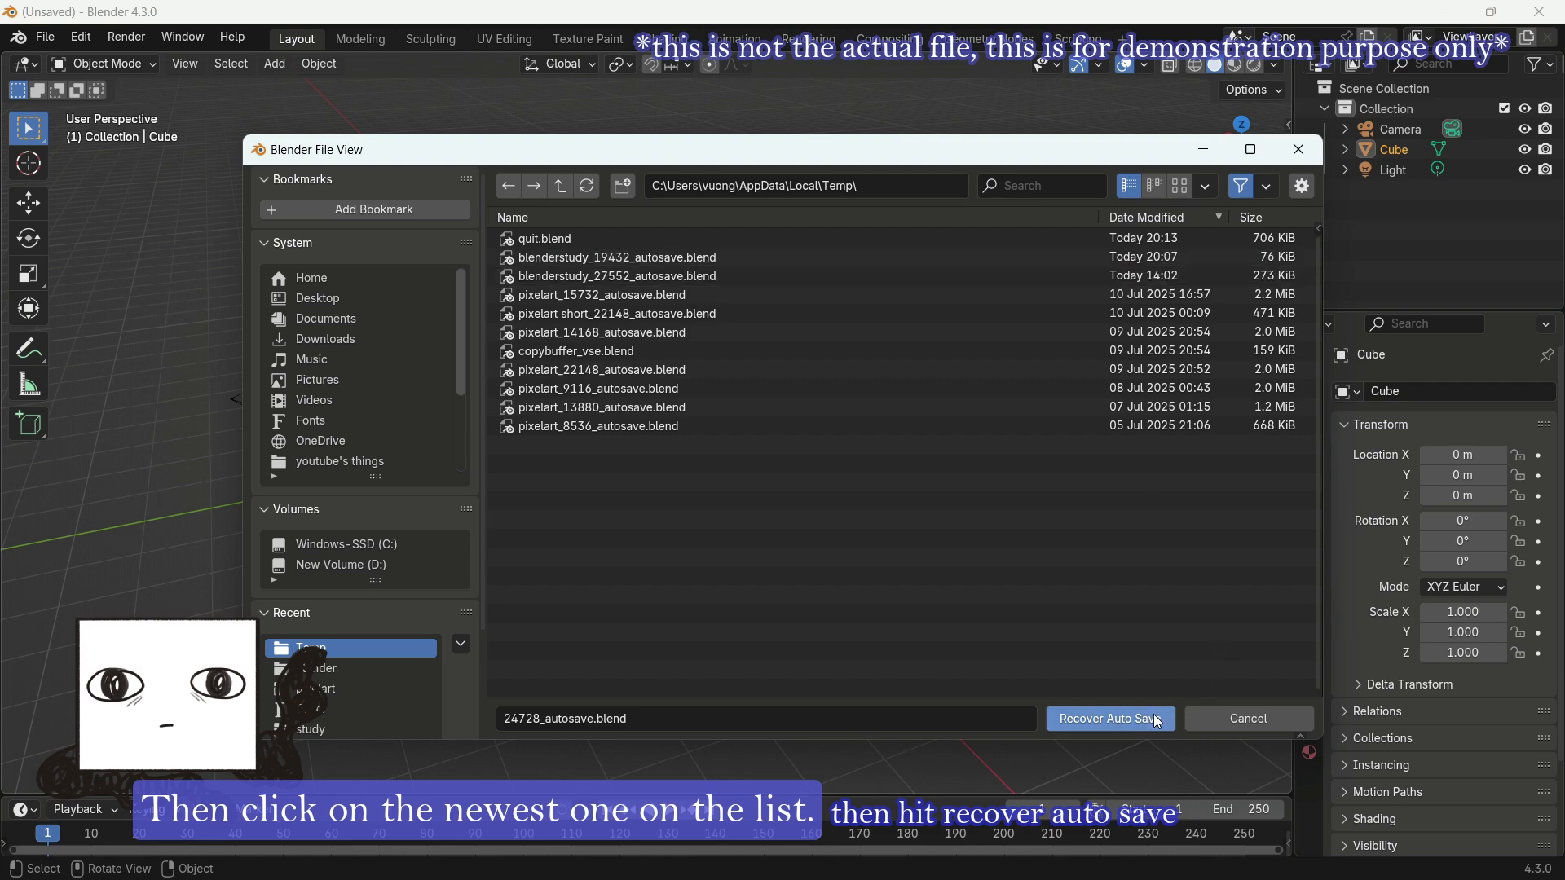
click(1108, 719)
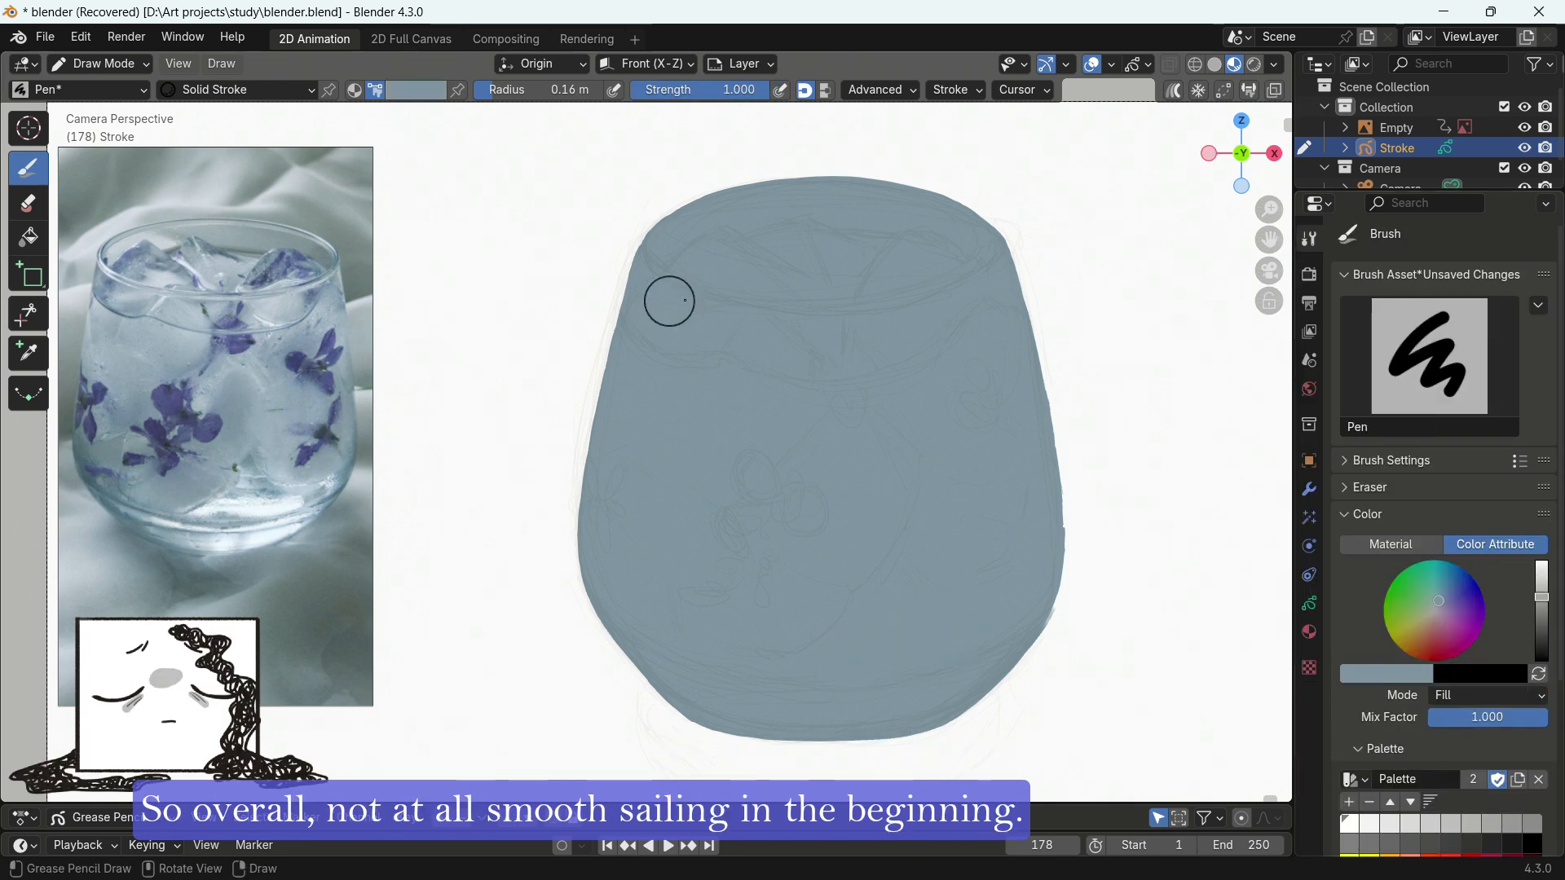
Paint over the glass silhouette with the Pen brush to build the grey base shape.
click(1483, 694)
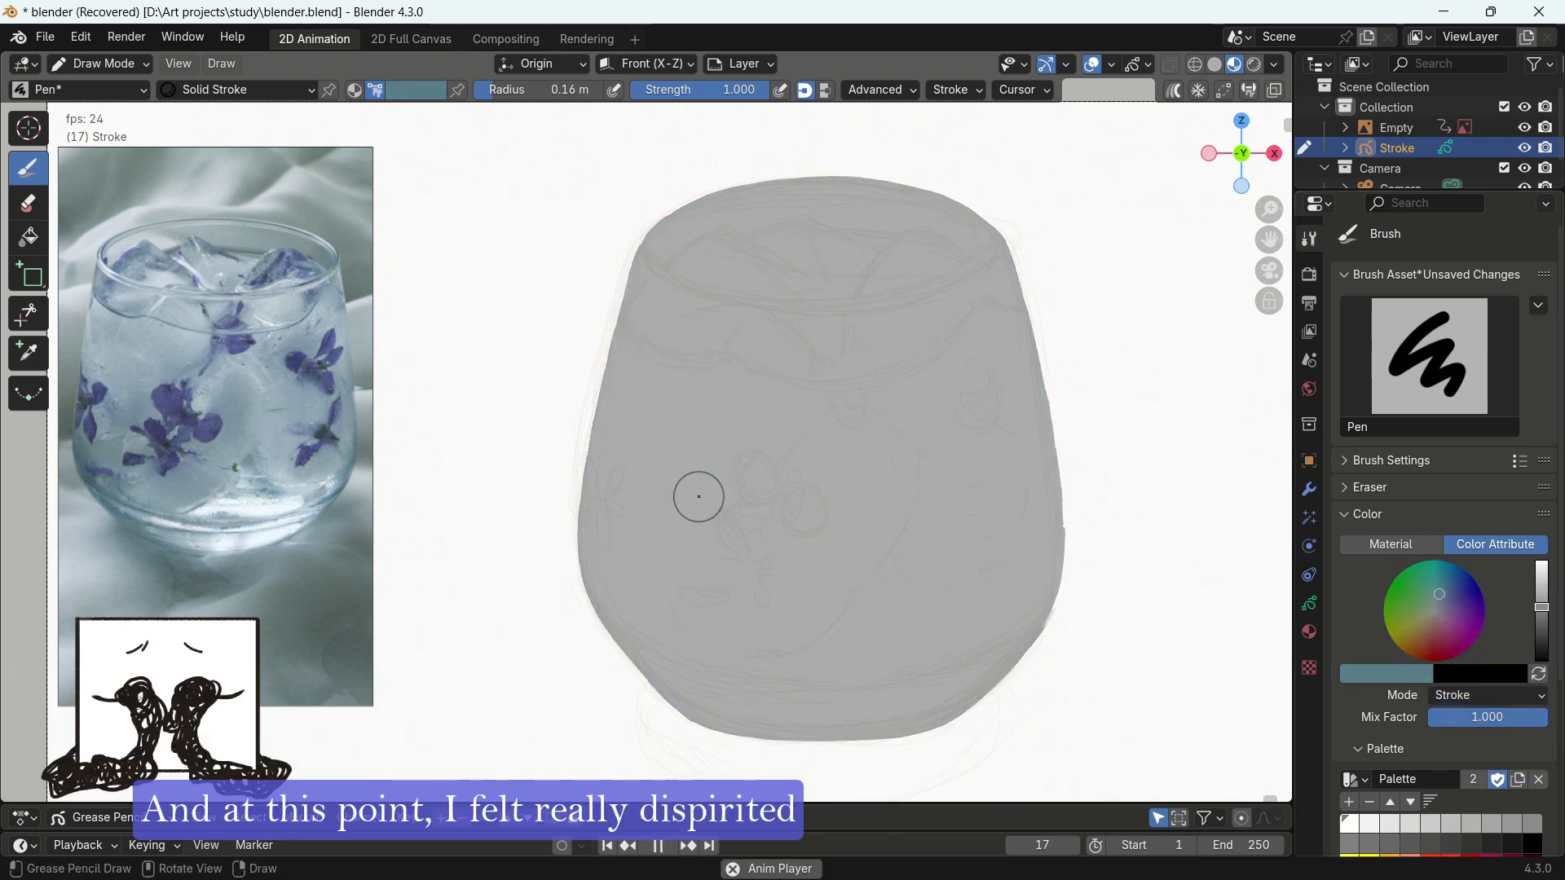
click(666, 846)
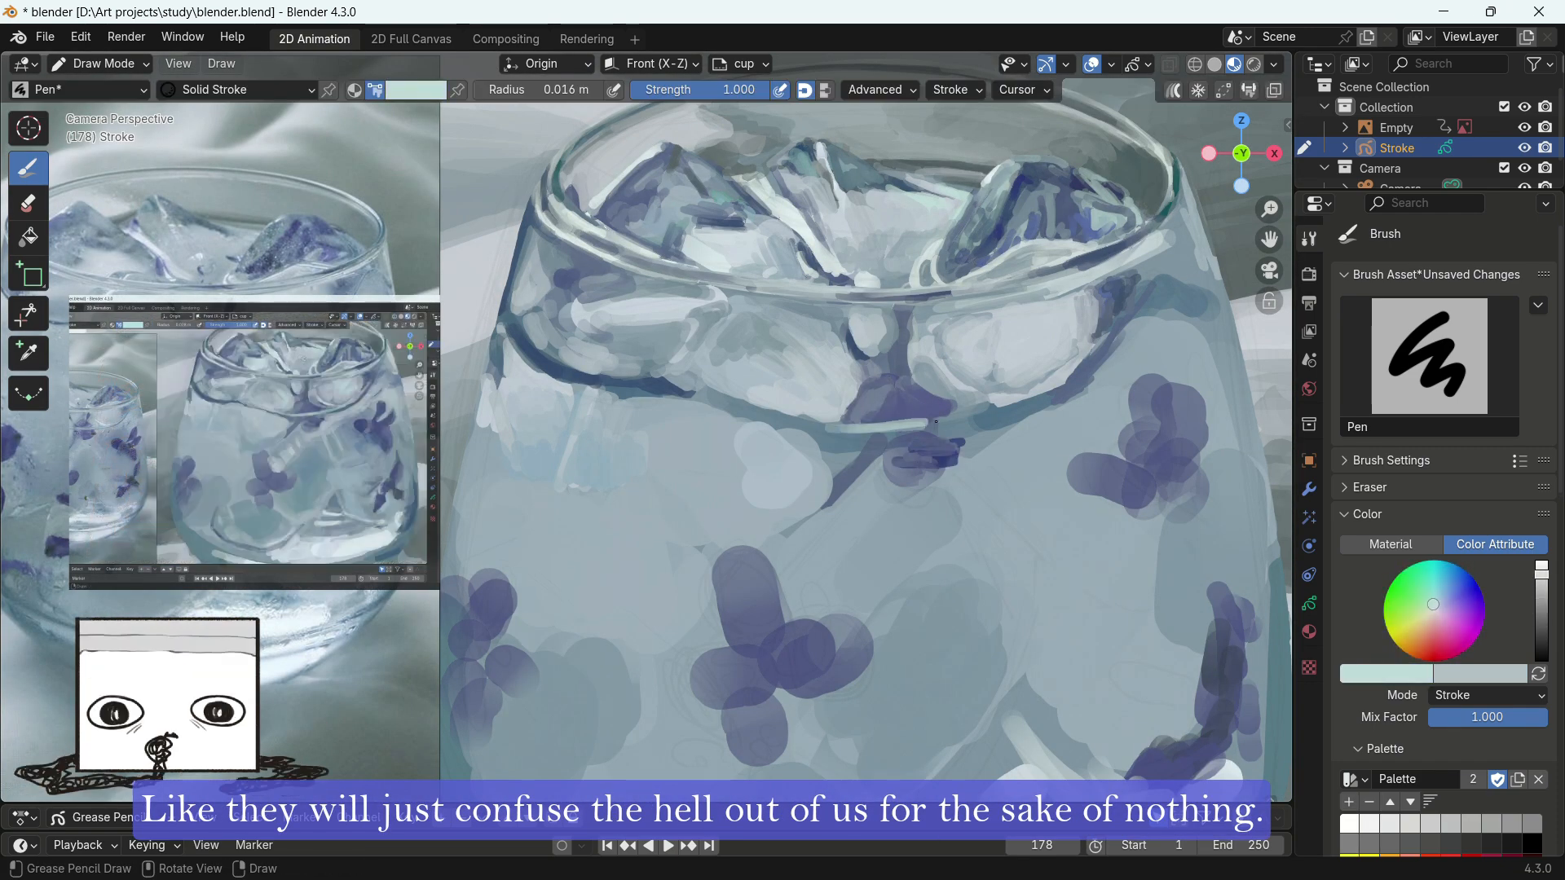
Paint thin dark detail strokes along the glass rim, ice and flowers.
click(103, 63)
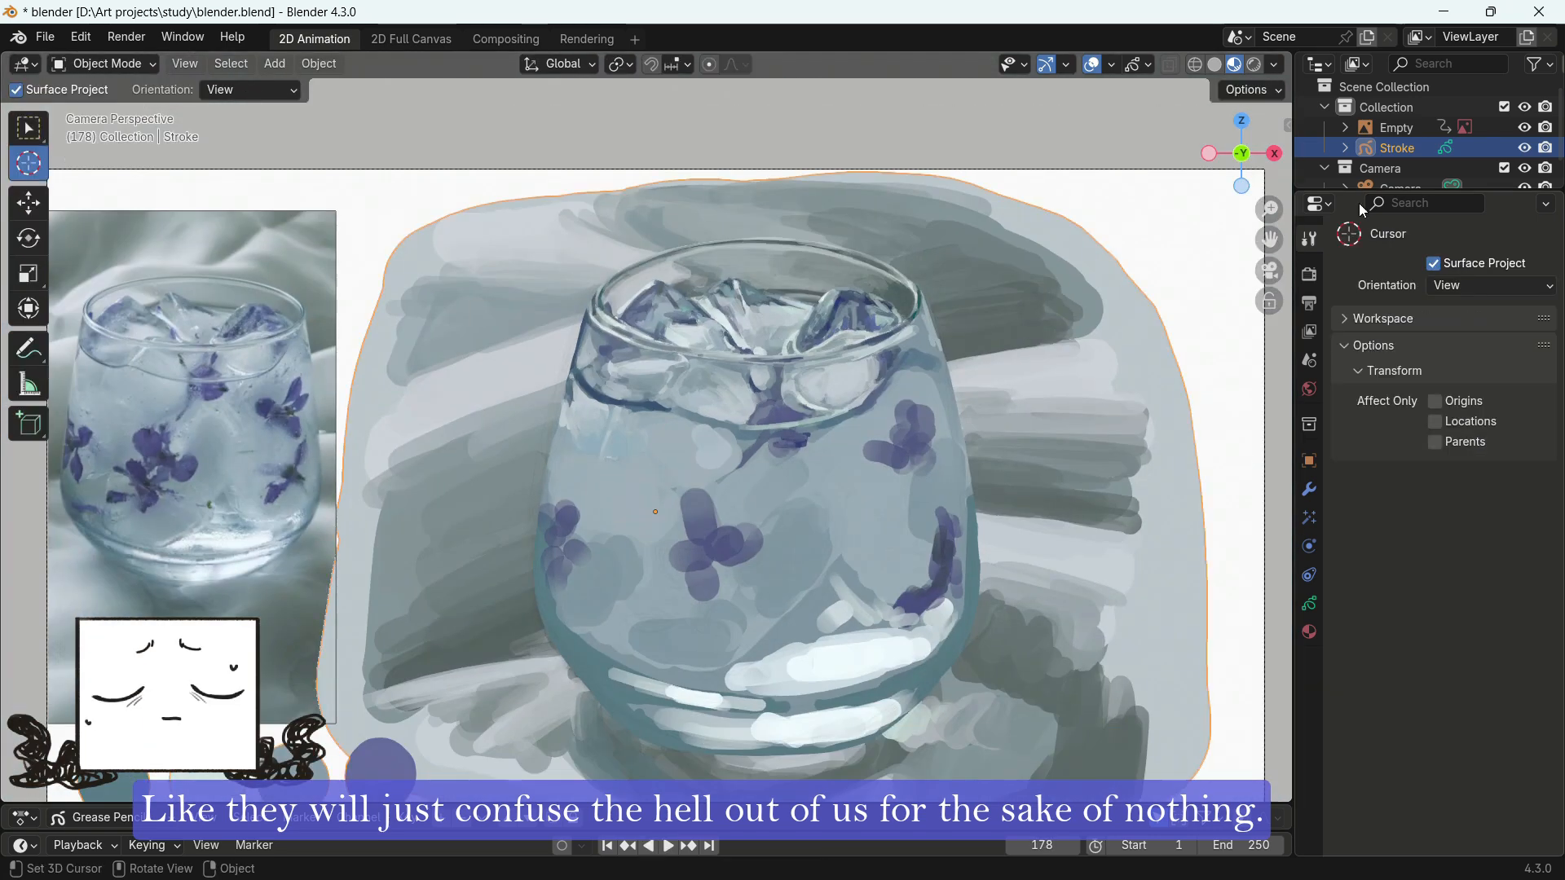
click(100, 64)
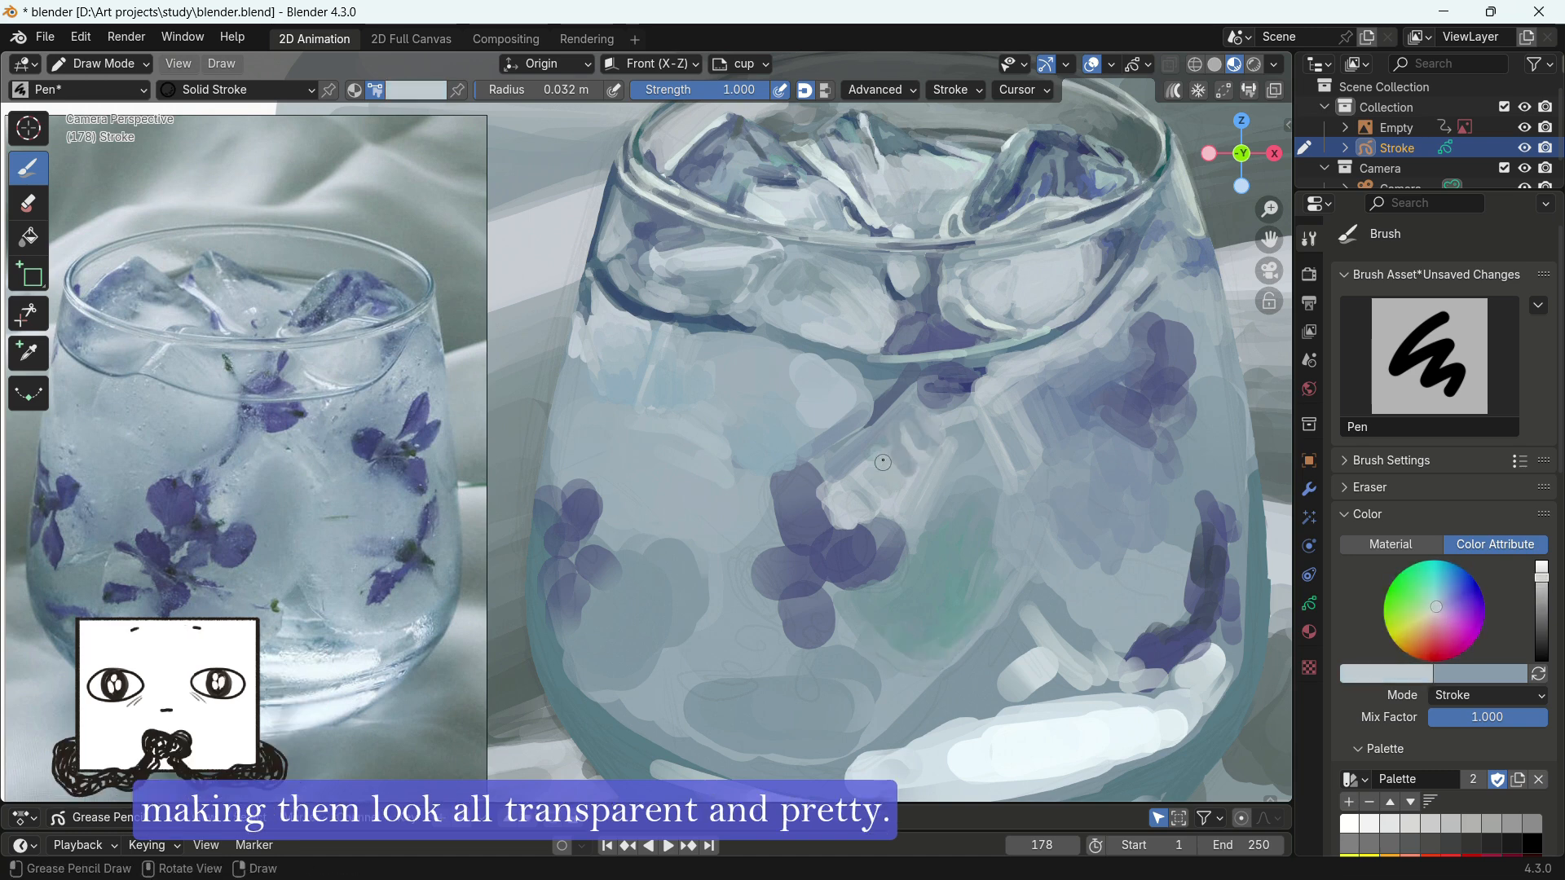
Paint pale highlight strokes on the ice and glass, then save with Ctrl+S.
drag(882, 462, 998, 603)
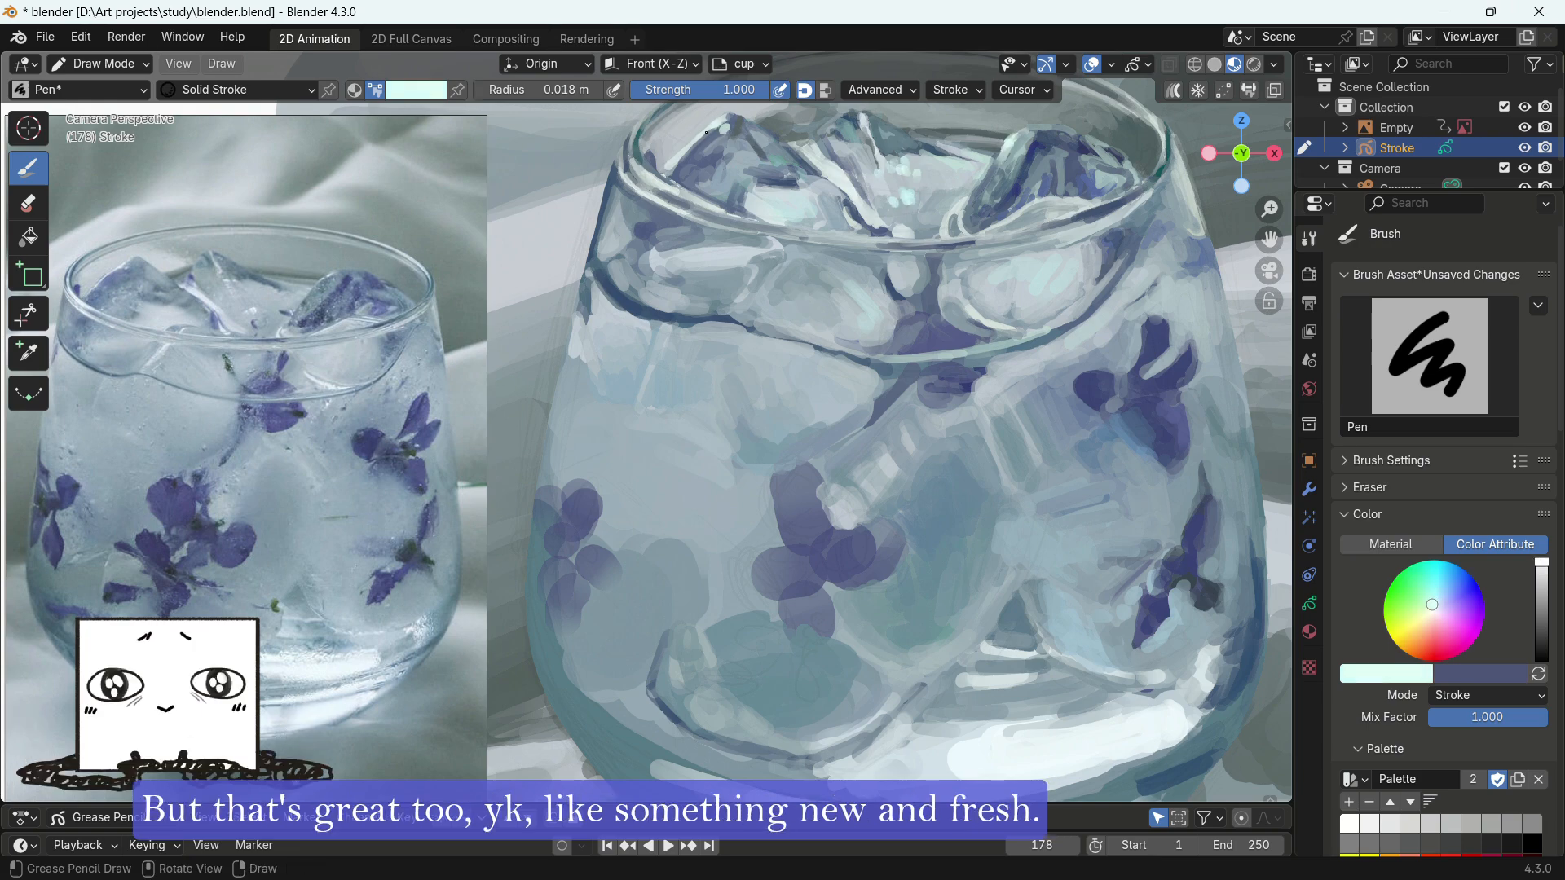
key(ctrl+s)
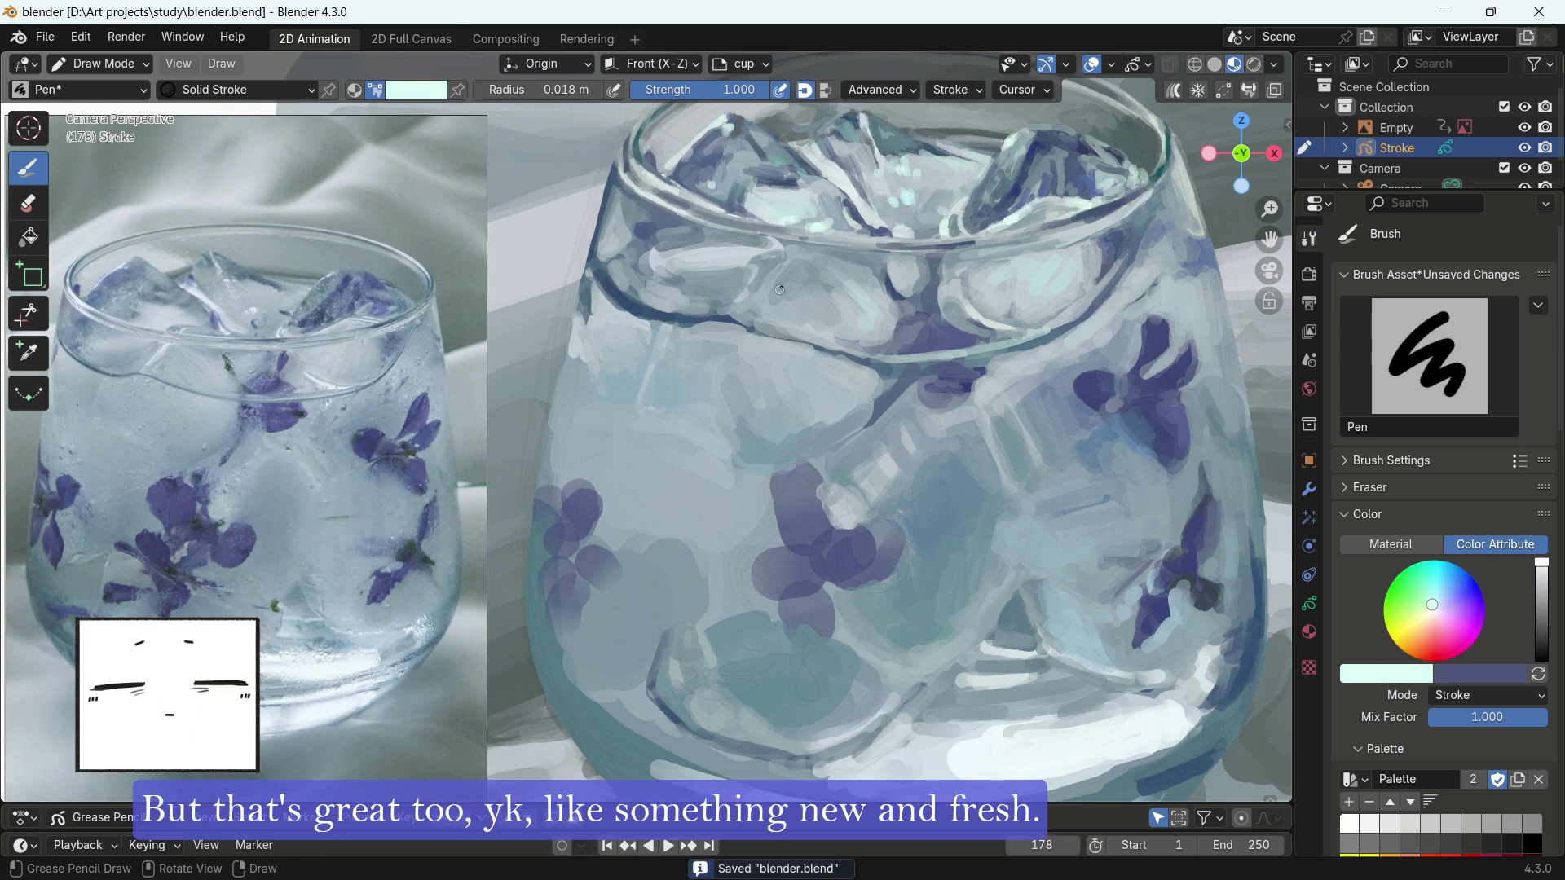